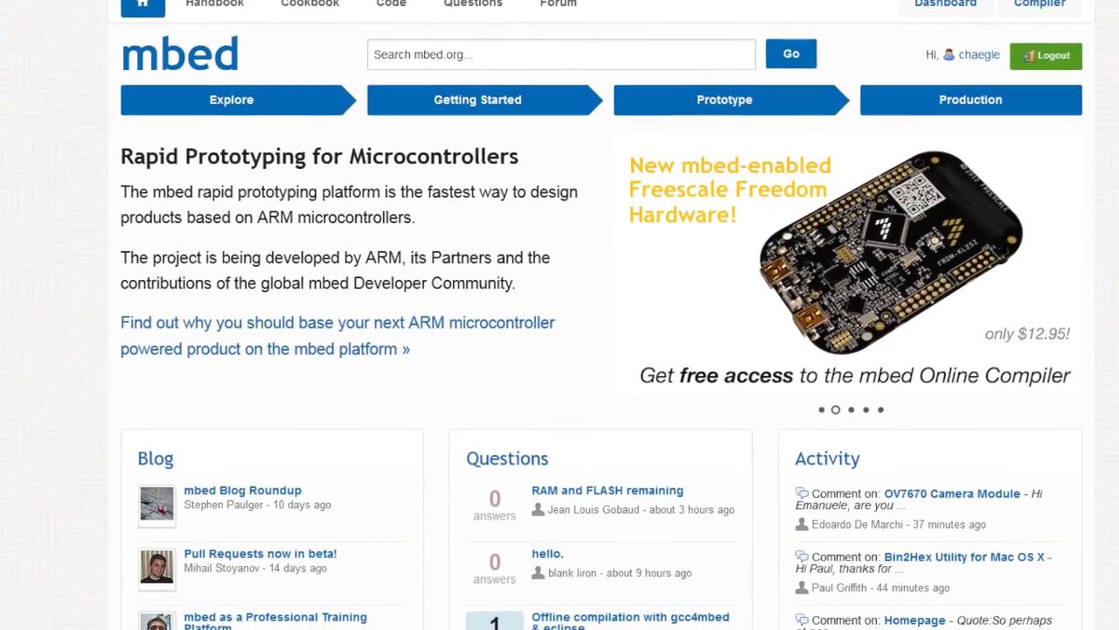
# - Scroll down the mbed.org home page before switching to the Device Cloud welcome page
pyautogui.scroll(-3)
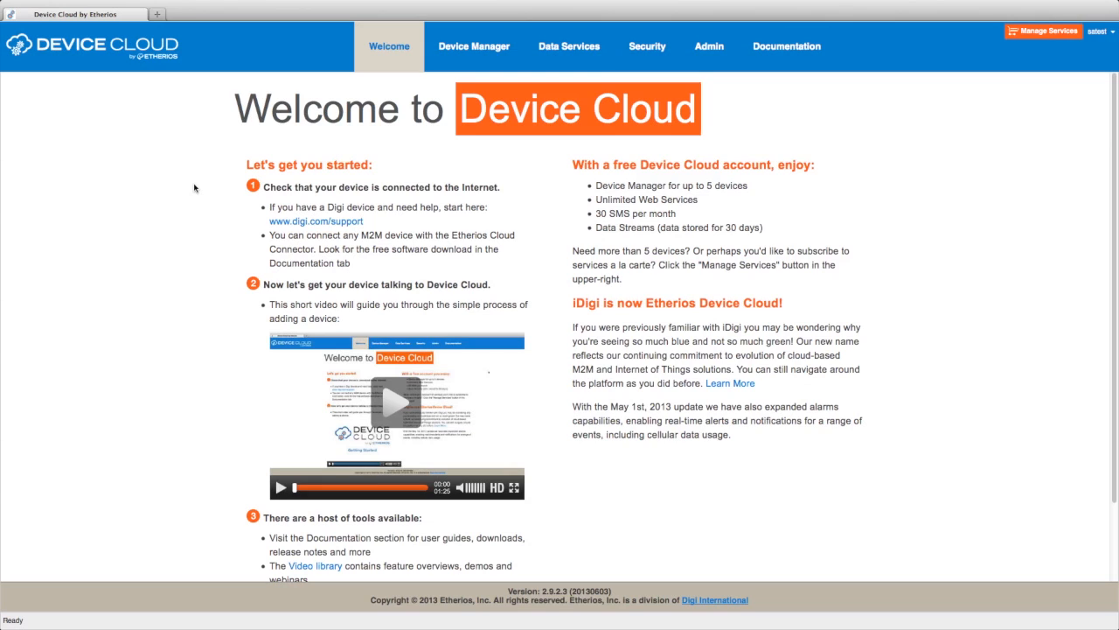
pyautogui.moveTo(361, 147)
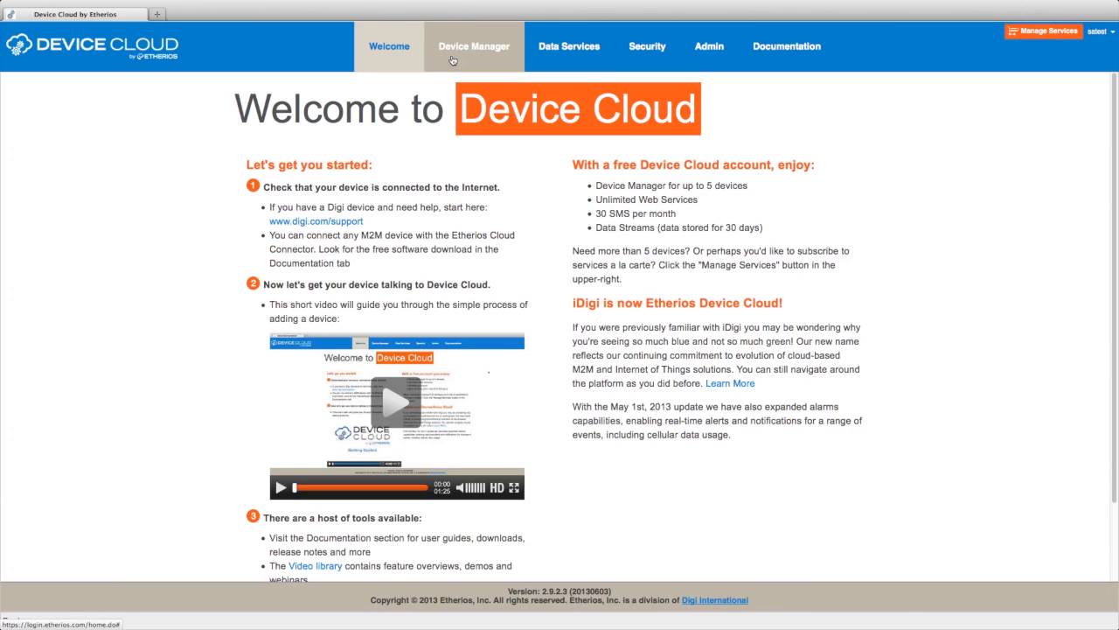
# - Show the Device Manager's registered devices list with their locations on the world map
pyautogui.click(472, 46)
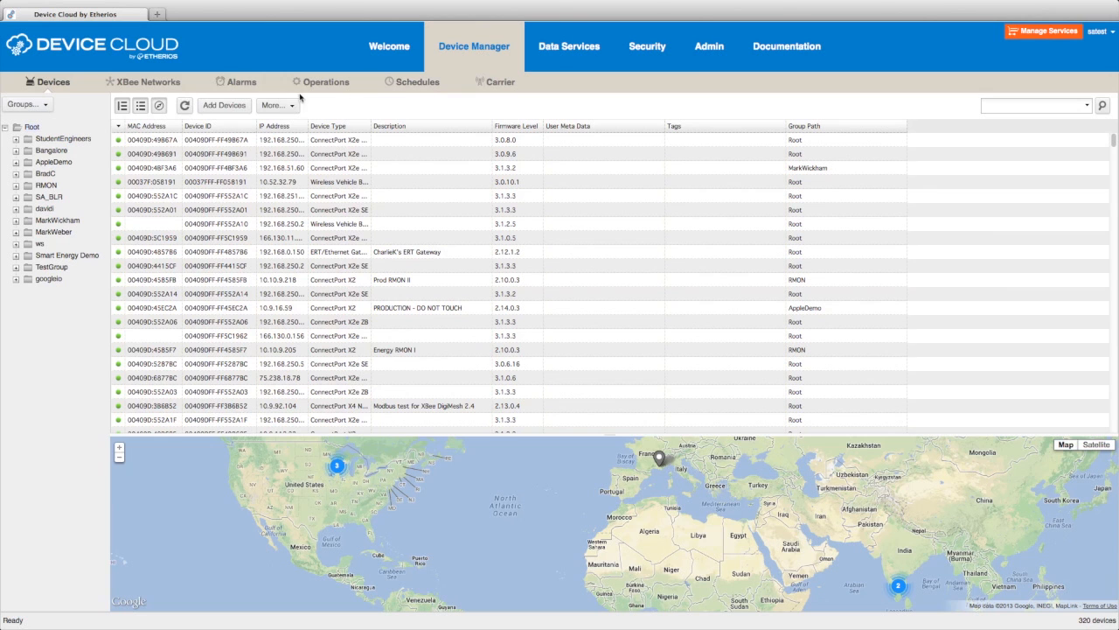
pyautogui.click(242, 83)
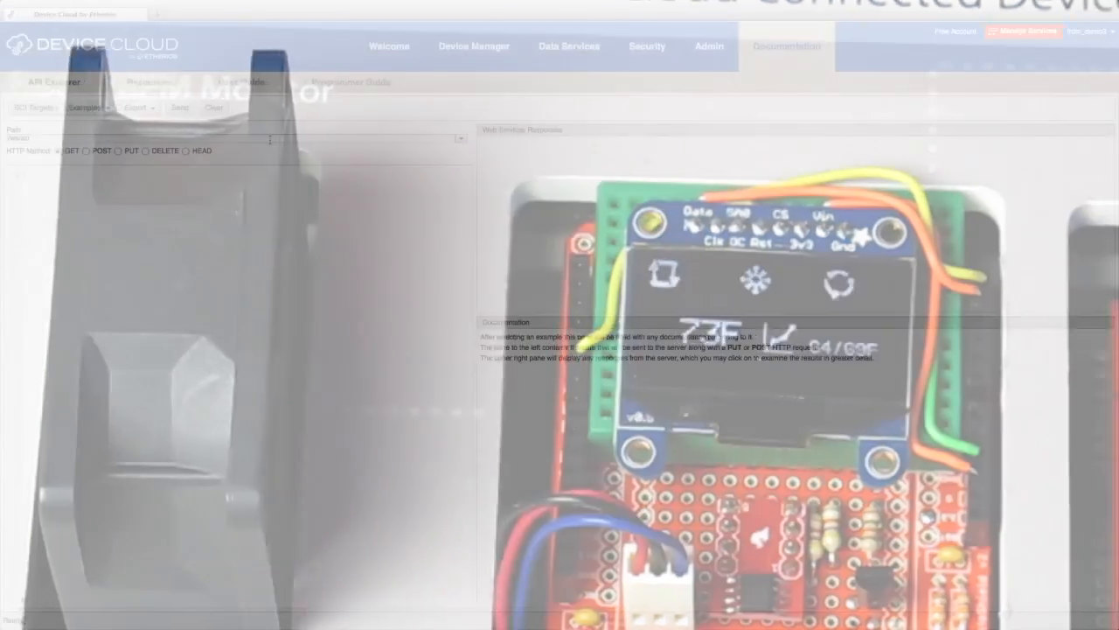
# - Load the SCI 'Reboot device' example request into the API Explorer
pyautogui.click(86, 108)
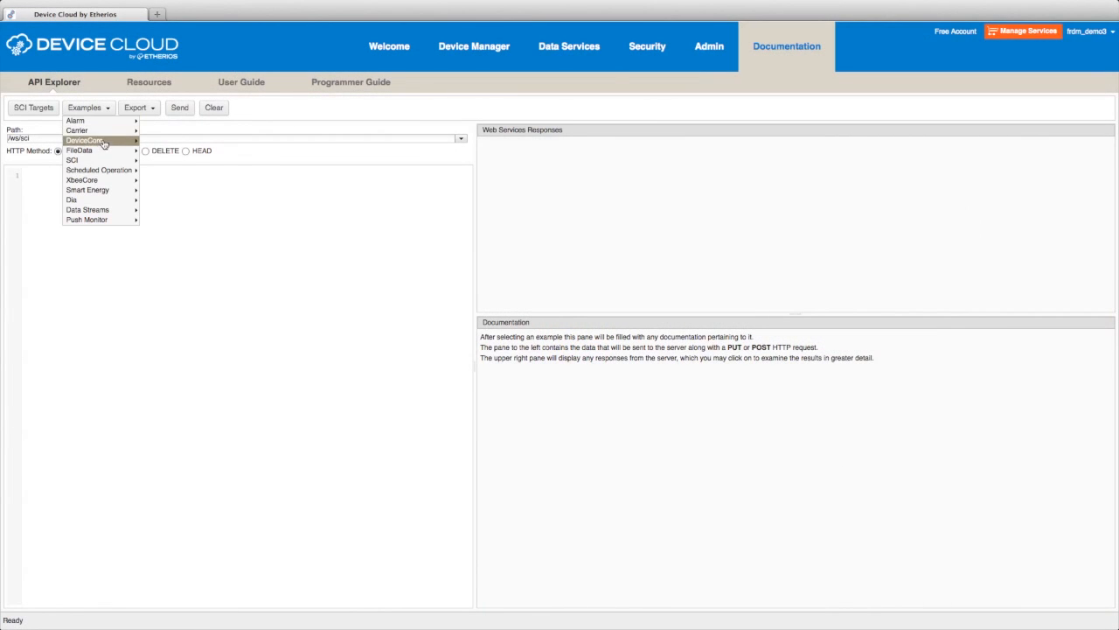
pyautogui.moveTo(74, 160)
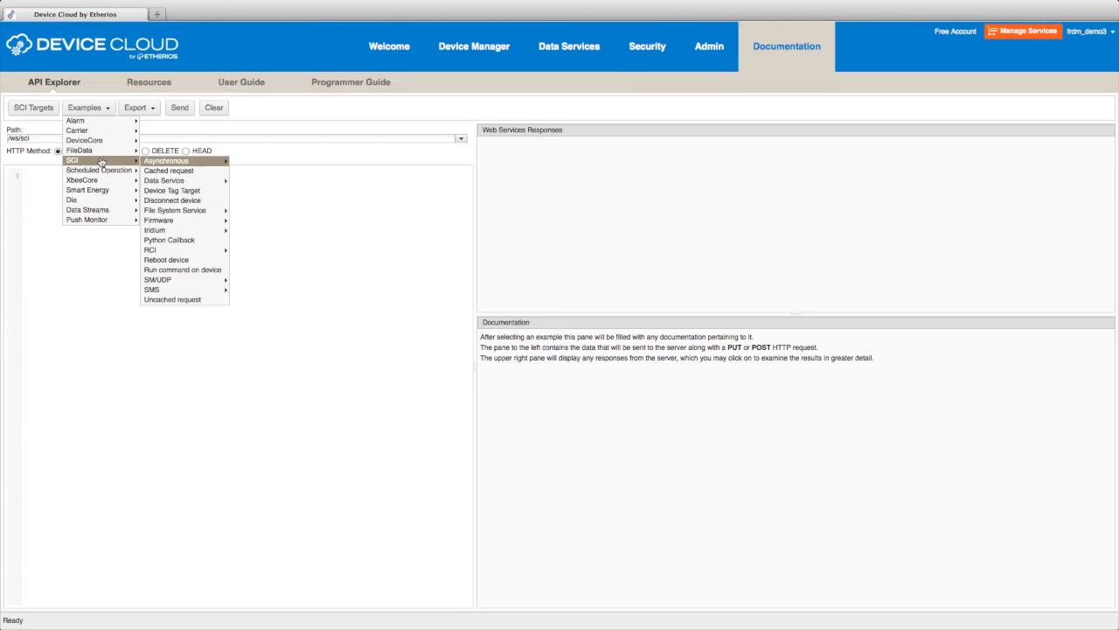
pyautogui.moveTo(167, 259)
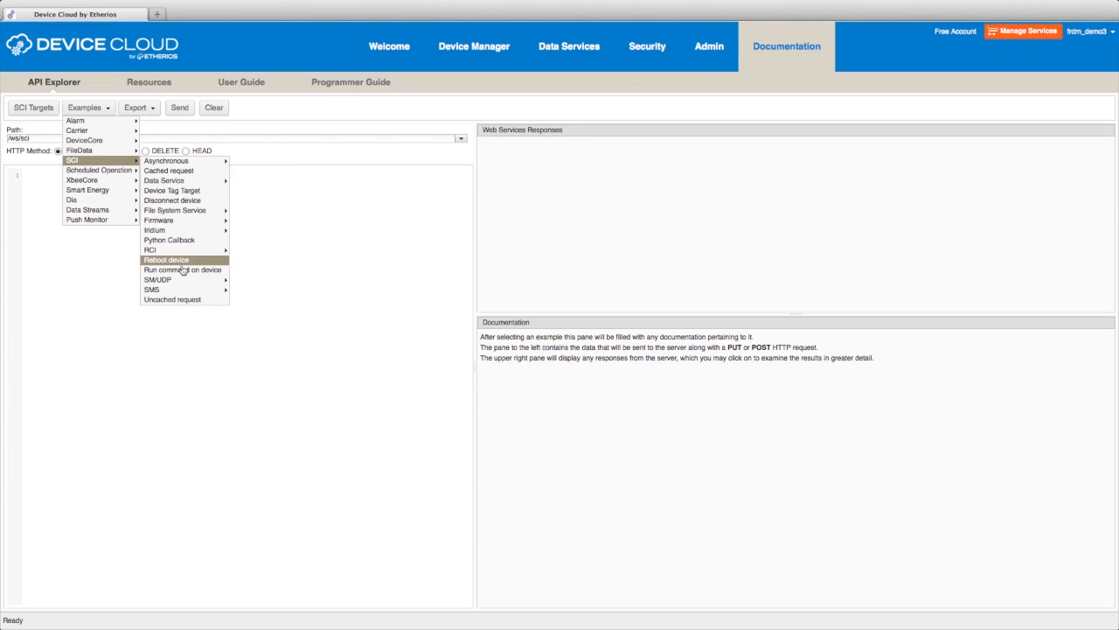
pyautogui.click(166, 258)
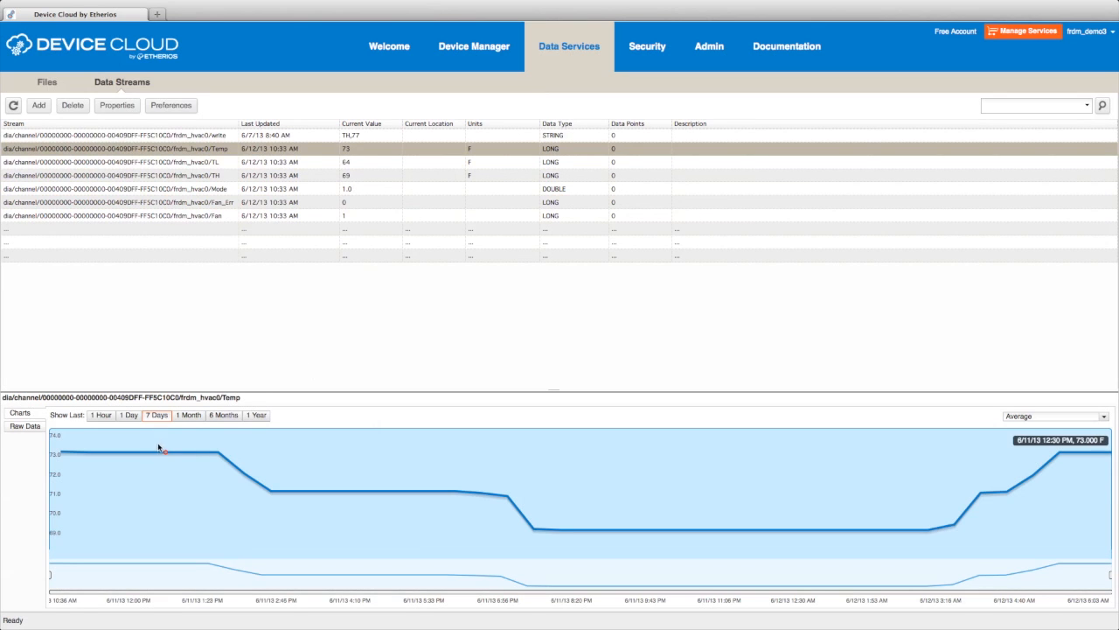
pyautogui.moveTo(217, 454)
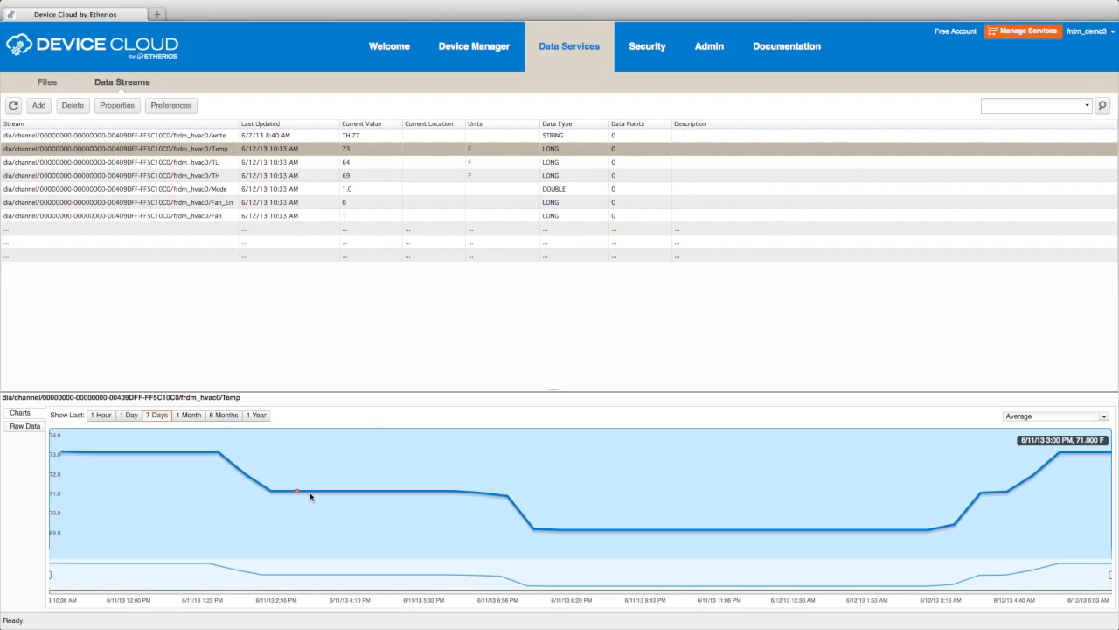
# - Create a new scheduled task via the walkthrough with a Gateway Firmware Update command, described as 'Firmware Update'
pyautogui.click(474, 45)
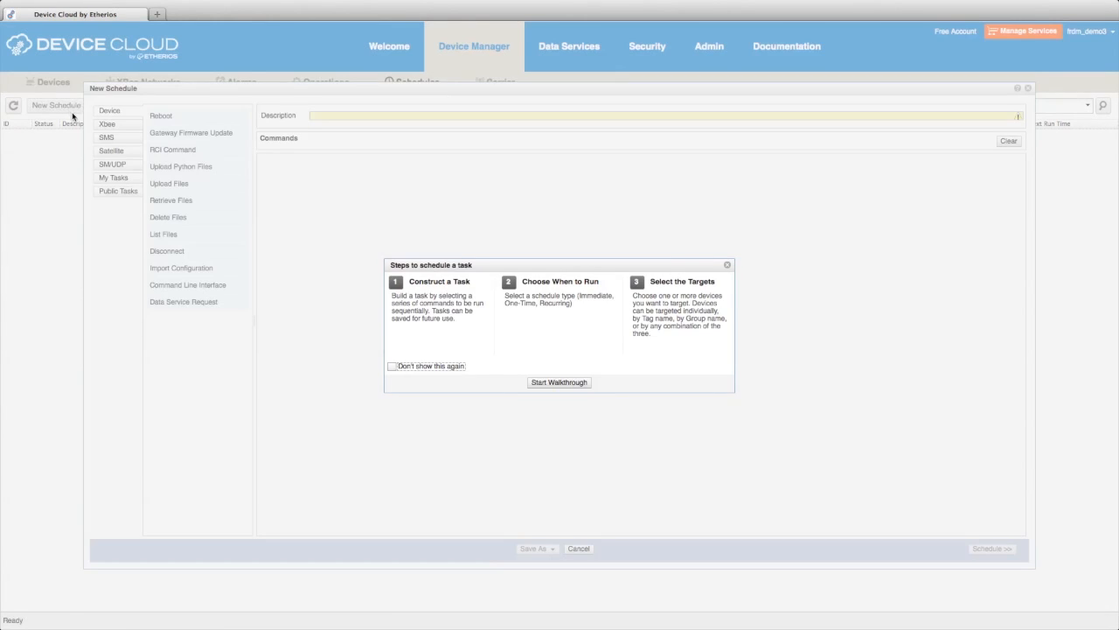
pyautogui.click(727, 266)
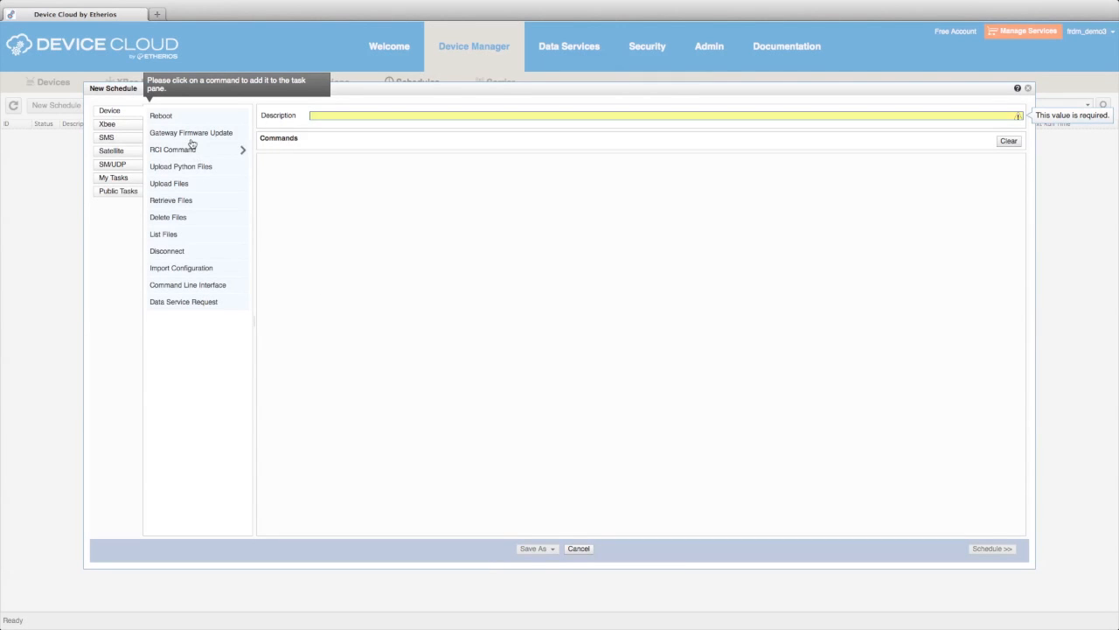
pyautogui.click(190, 133)
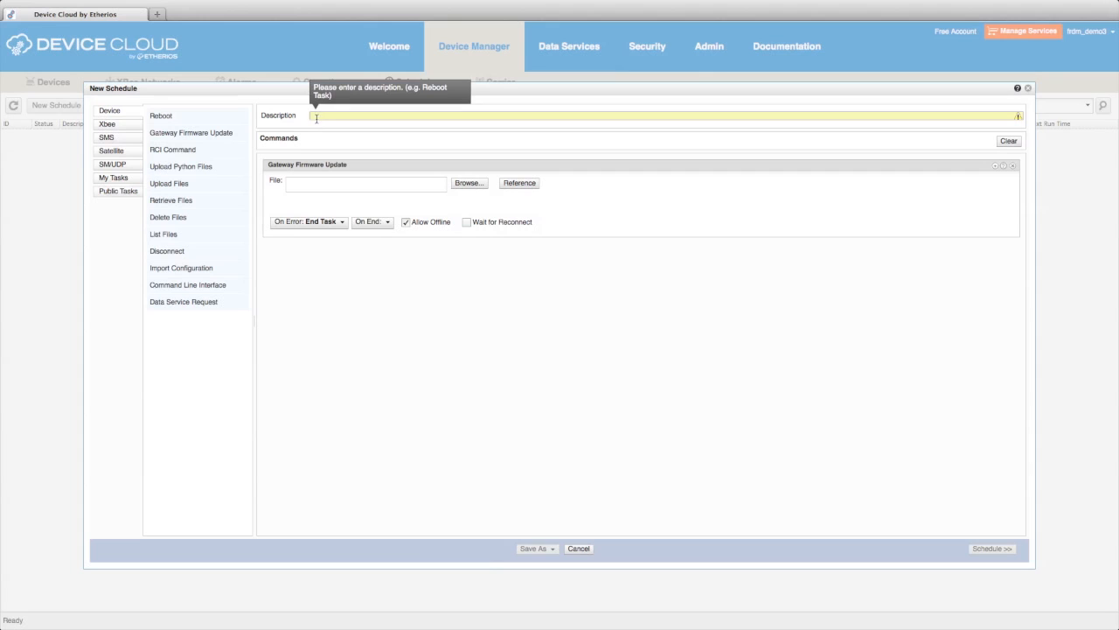
pyautogui.write('Firmware Update')
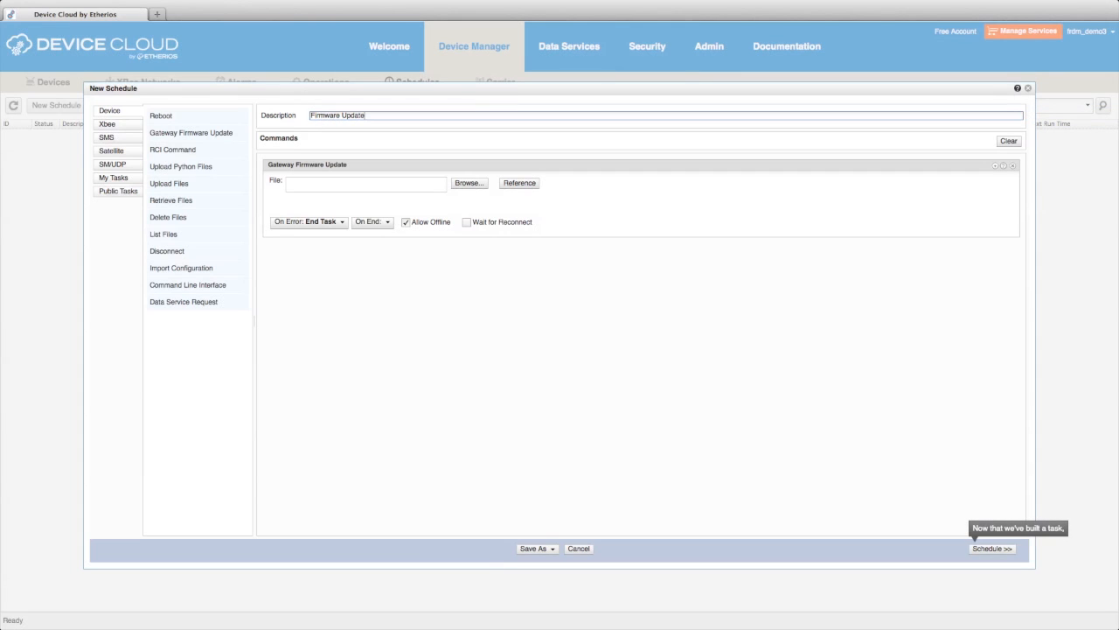